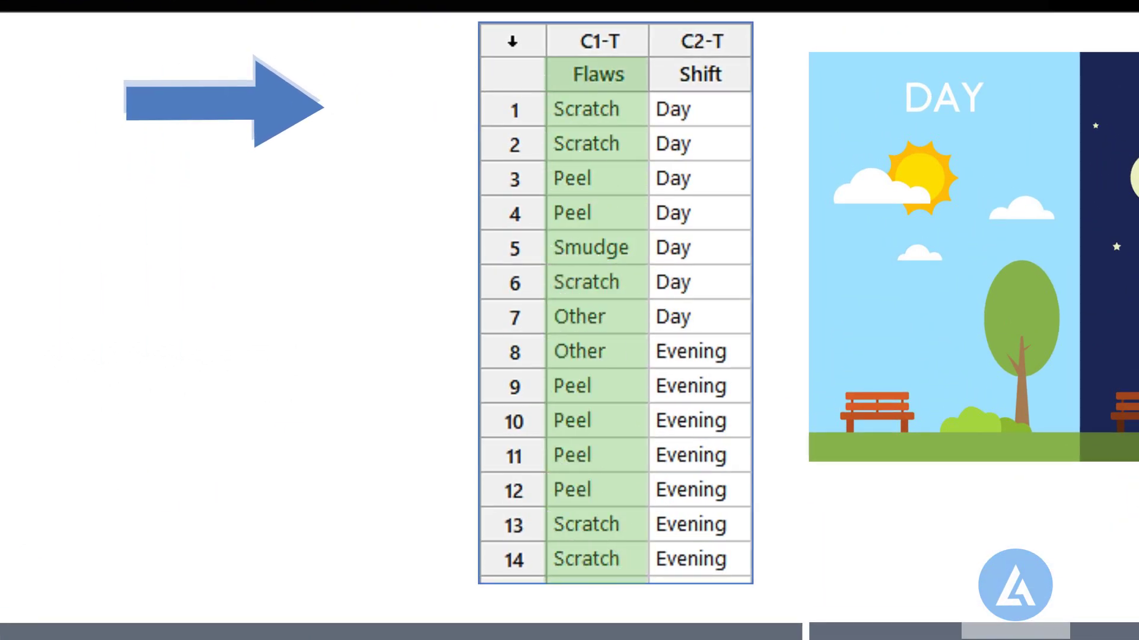
Open the Pareto Chart dialog from Stat > Quality Tools
{"action": "left_click", "coordinate": [699, 74]}
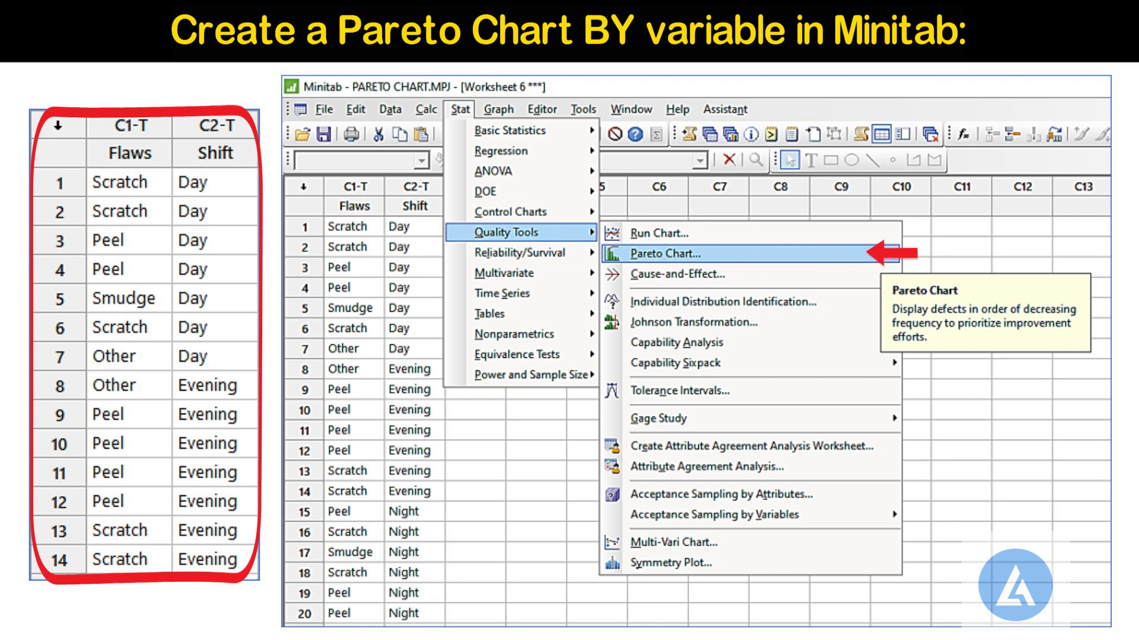
{"action": "left_click", "coordinate": [672, 253]}
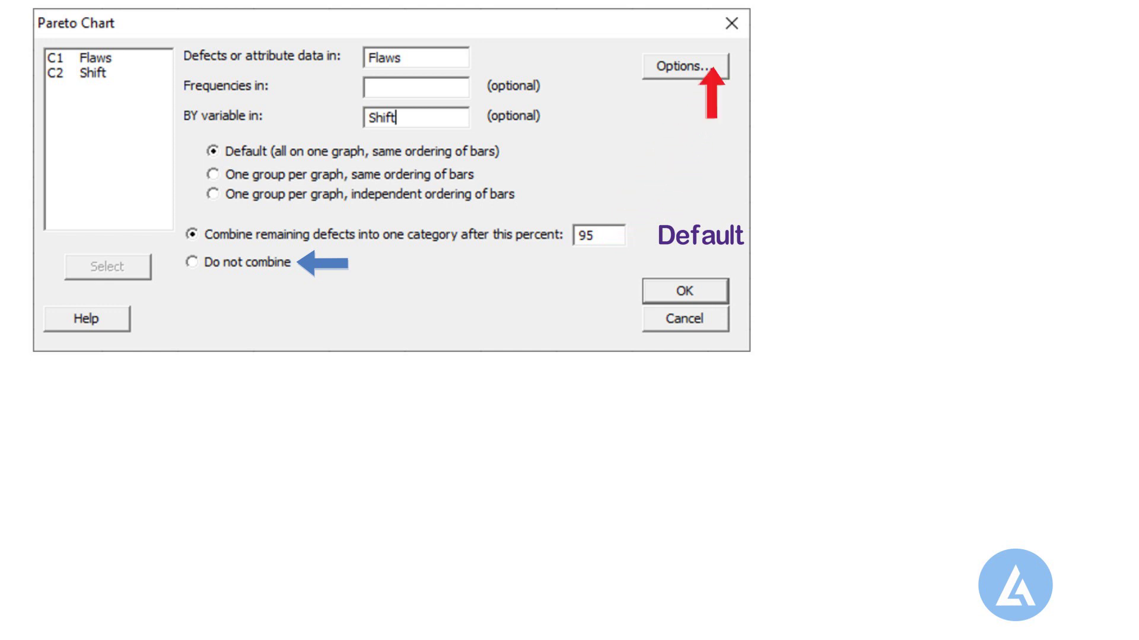
Keep the title 'Pareto Chart of Flaws by Shift' and generate the paneled chart
{"action": "left_click", "coordinate": [682, 66]}
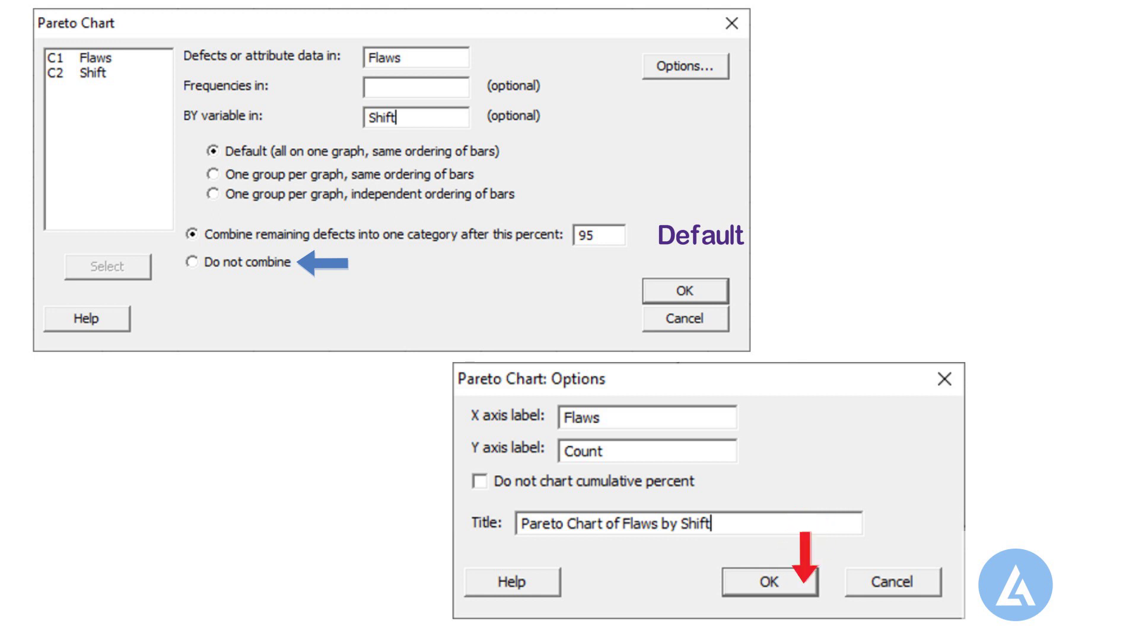
{"action": "left_click", "coordinate": [770, 581]}
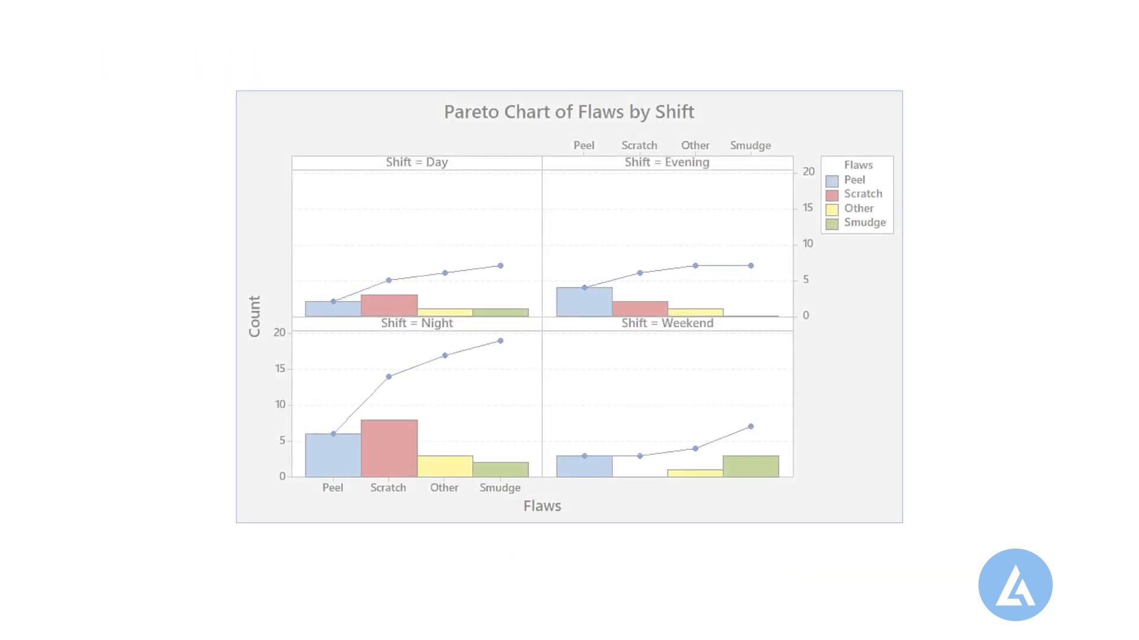